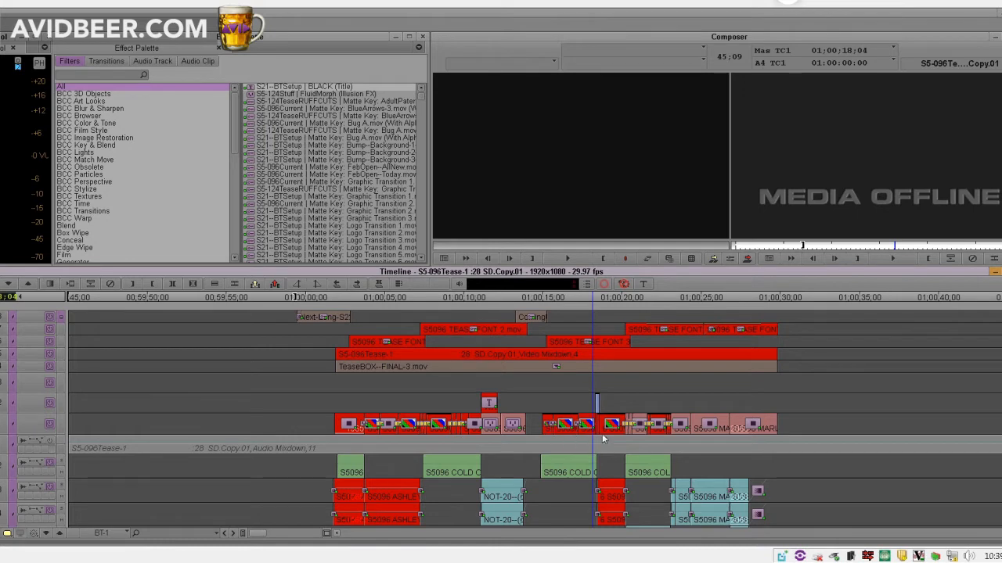
mouse_move(587, 480)
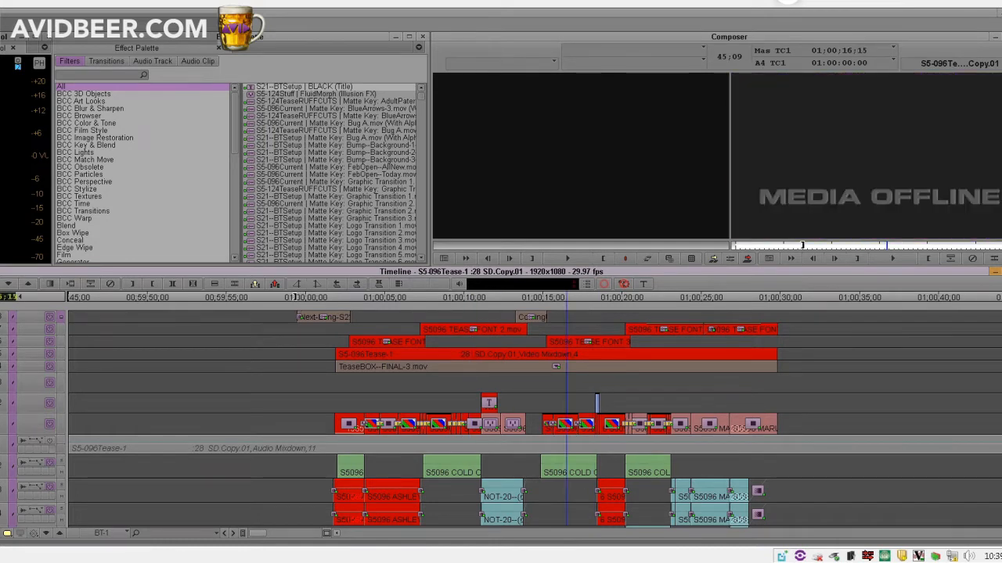
Step: Turn on colour marking for offline clips in the timeline's clip colour settings
left_click(195, 498)
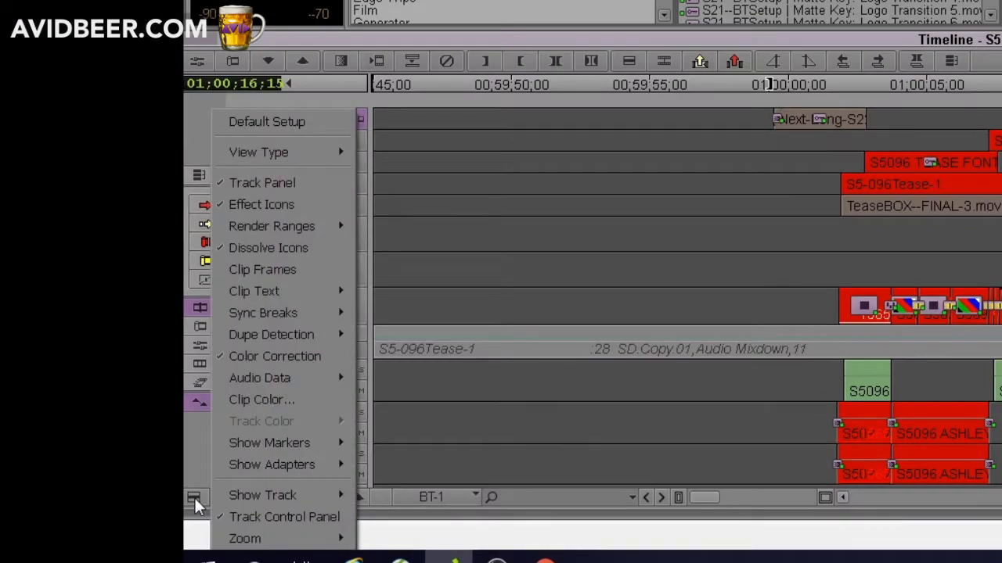
mouse_move(202, 506)
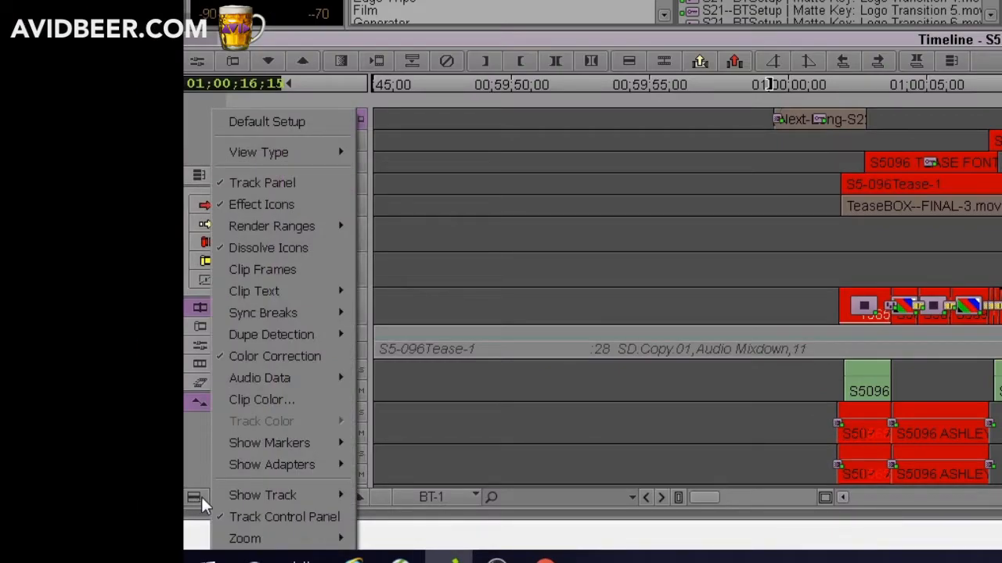
mouse_move(262, 399)
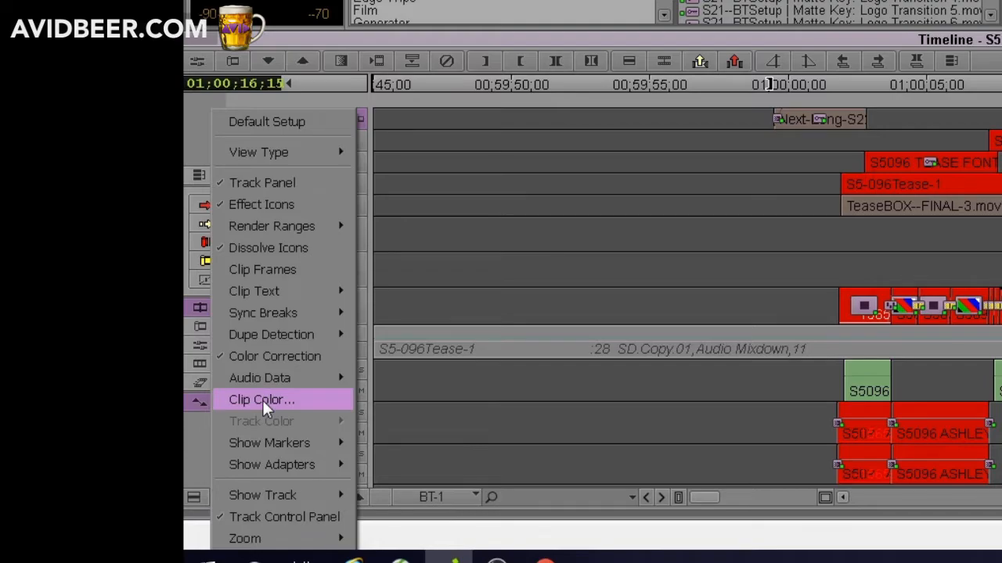
left_click(262, 399)
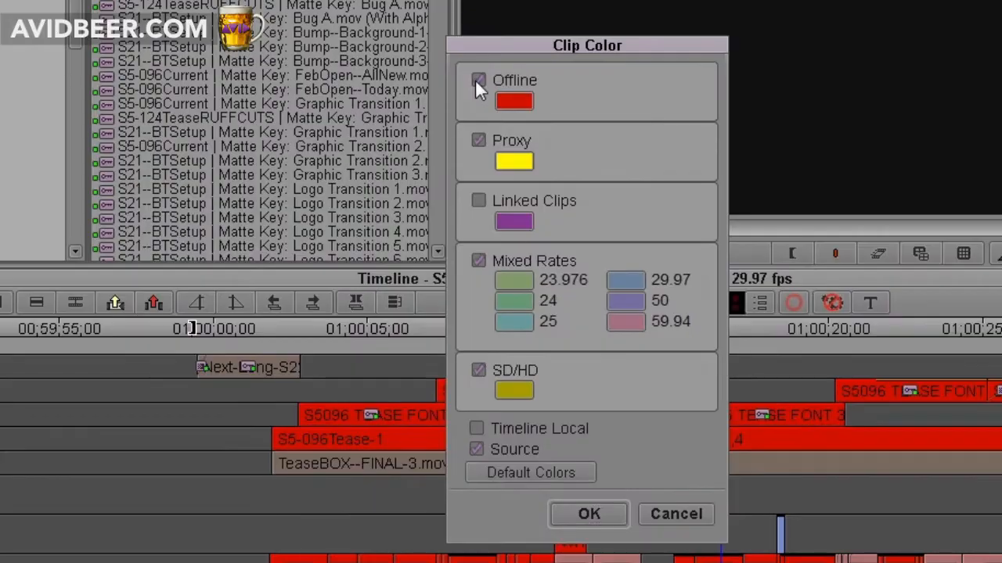
left_click(478, 81)
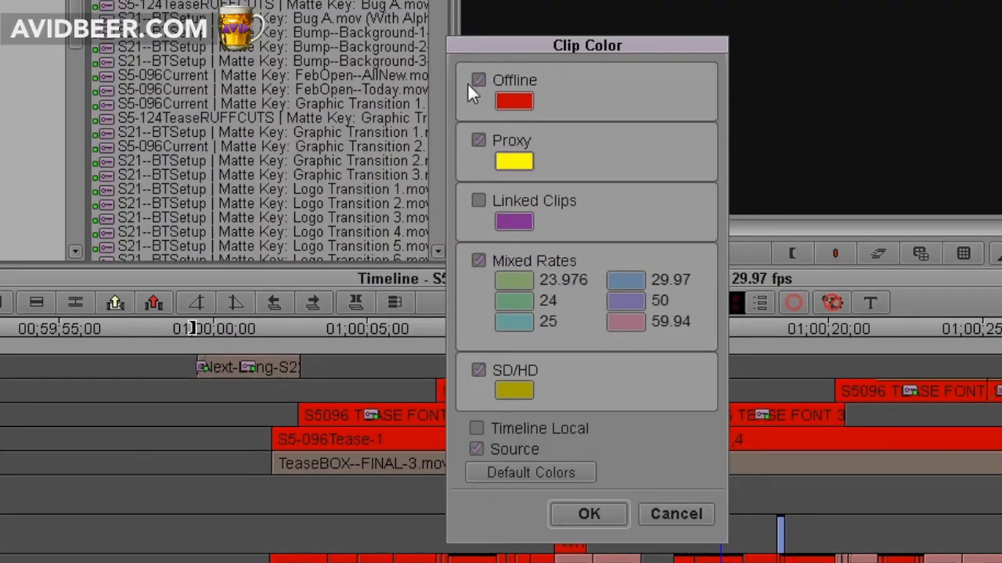
left_click(478, 79)
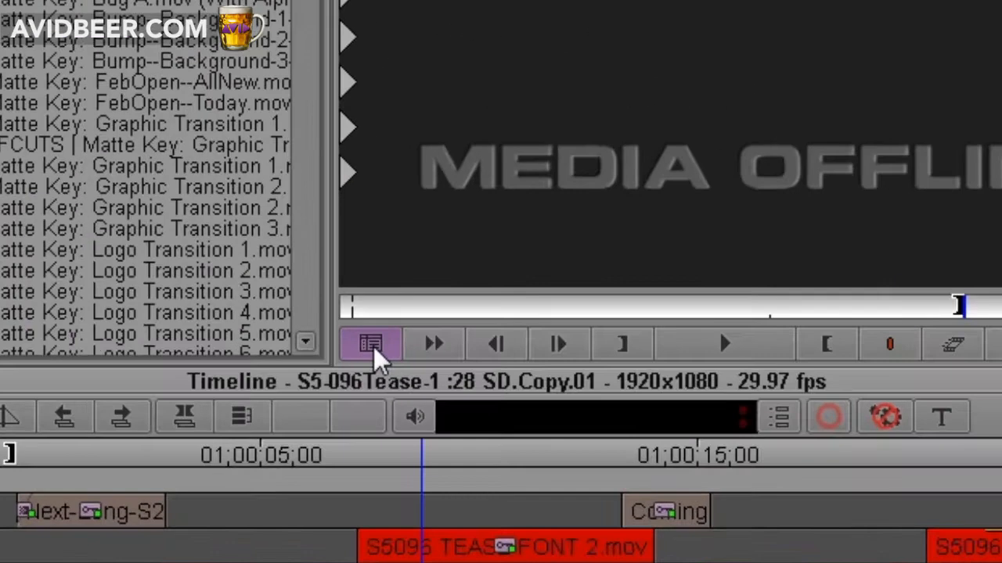
Step: Locate the offline media's source clip, dismiss the missing-bin warning, and bring up bin display settings
left_click(371, 345)
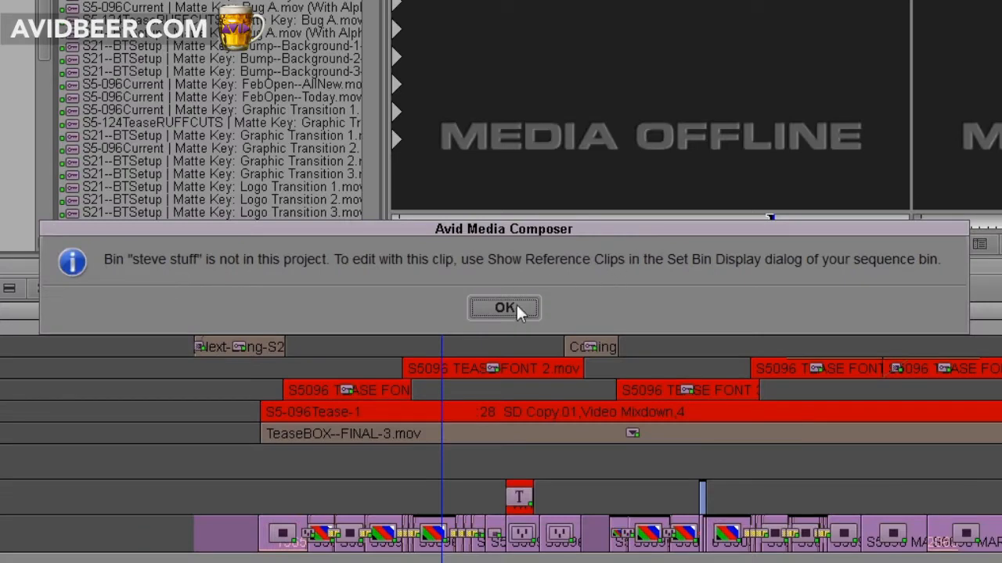
mouse_move(152, 275)
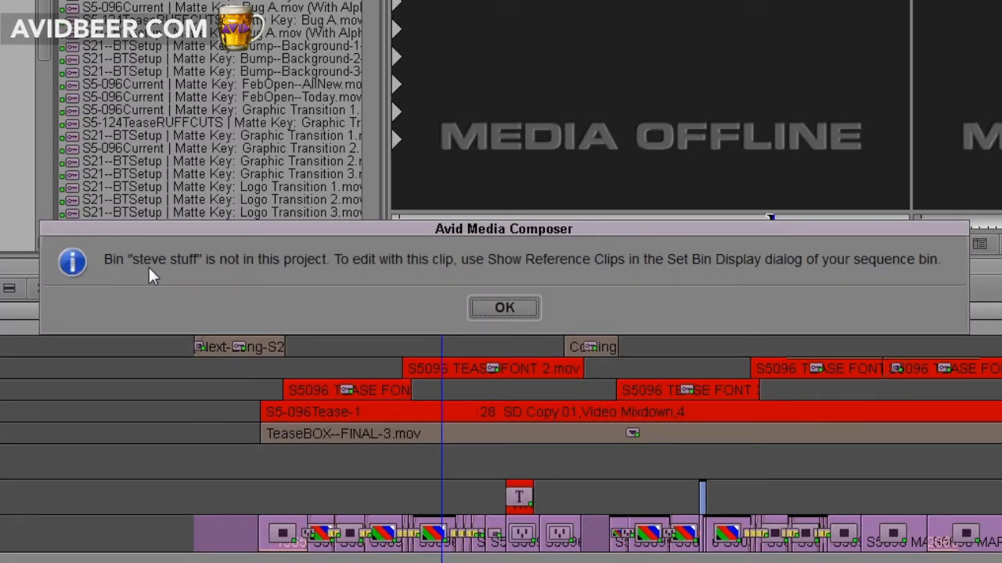
mouse_move(200, 272)
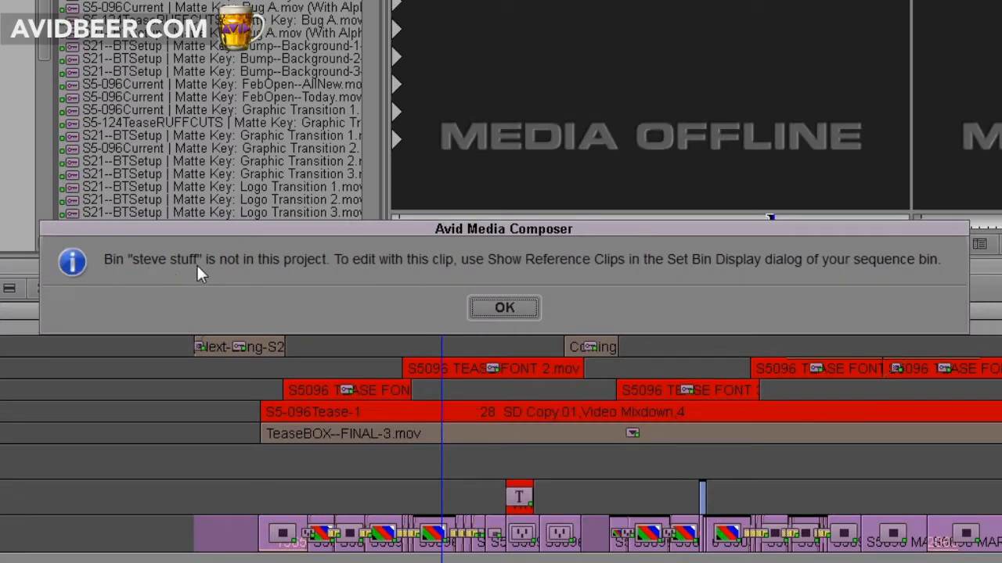
mouse_move(533, 283)
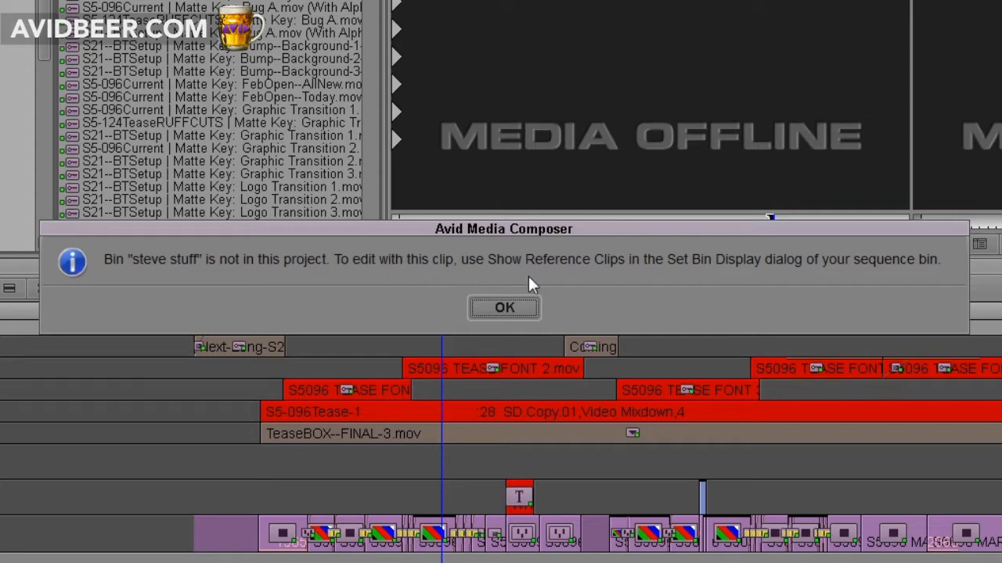
left_click(504, 306)
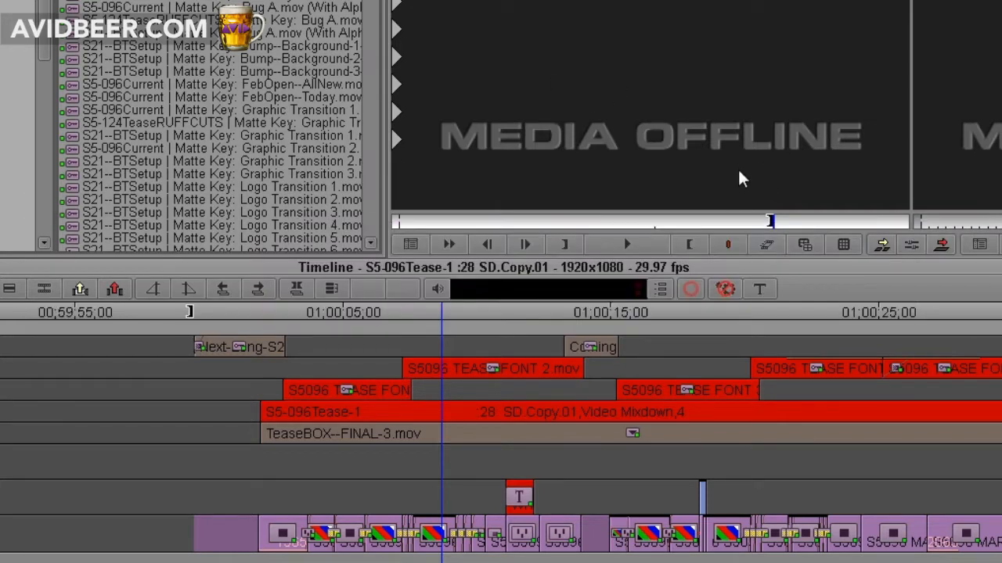
mouse_move(766, 164)
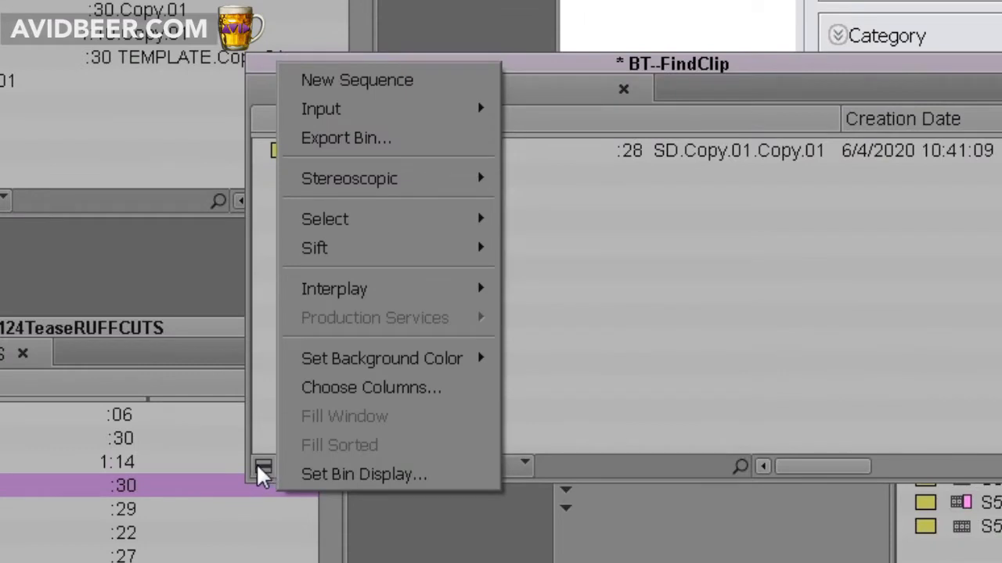
mouse_move(364, 474)
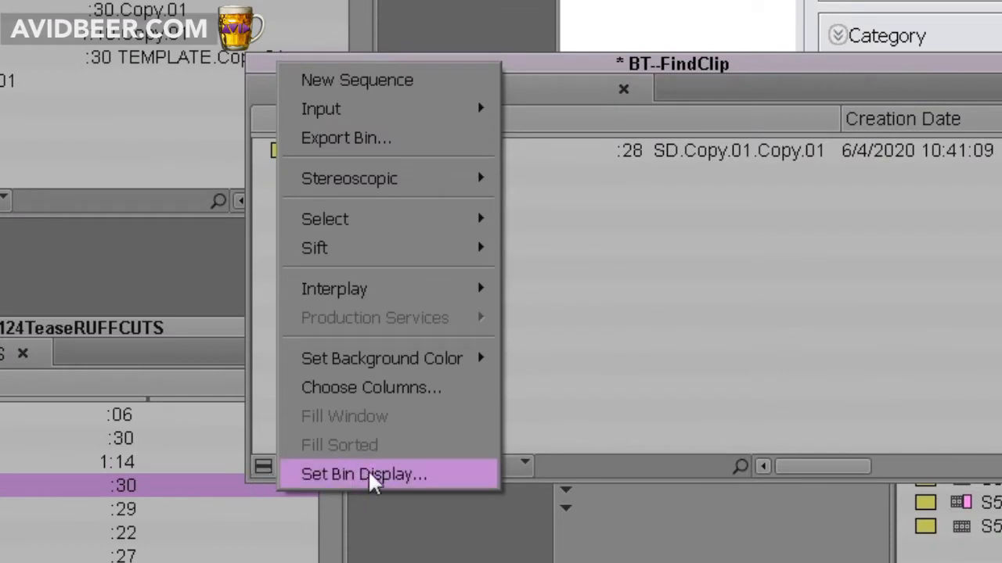
left_click(364, 473)
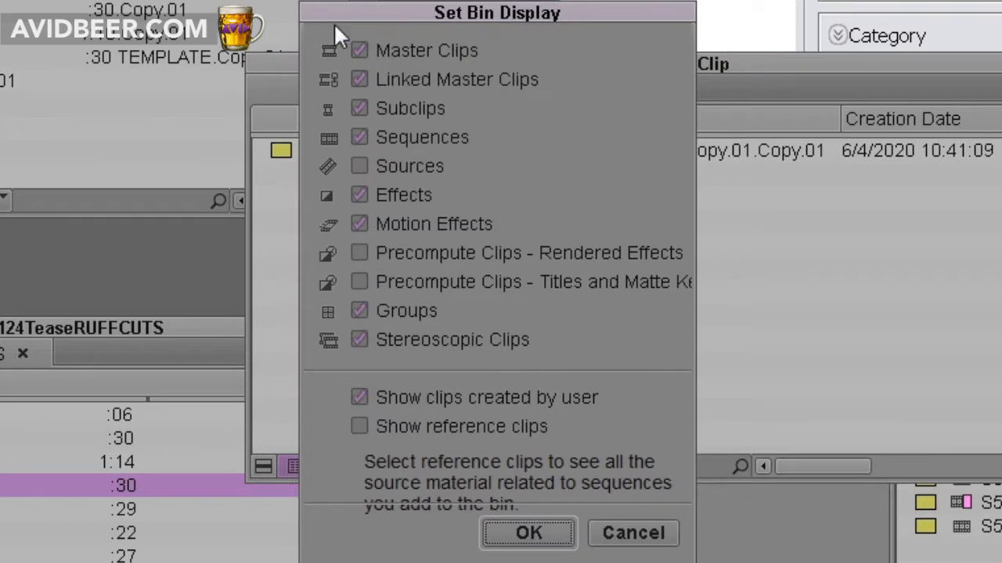
mouse_move(399, 121)
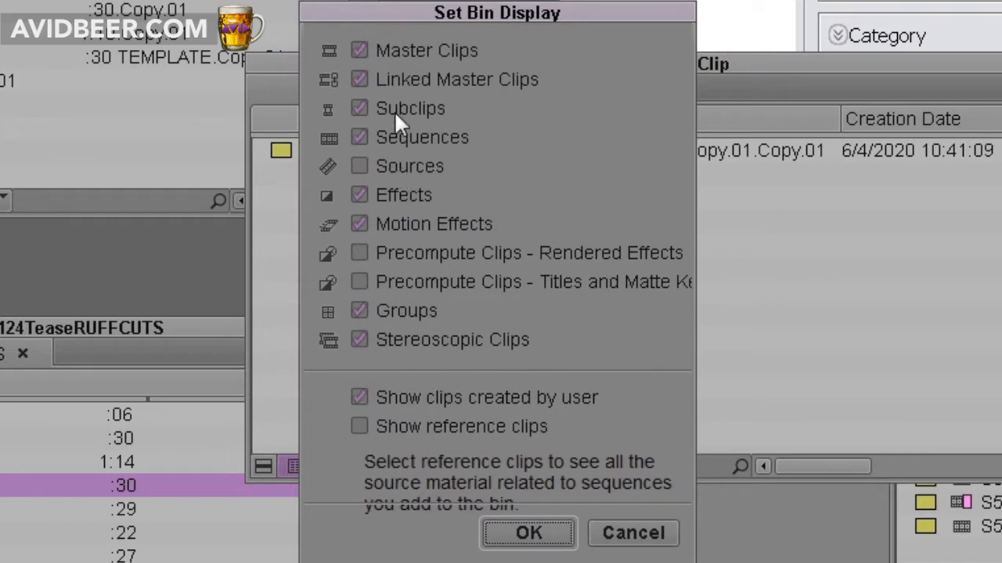
mouse_move(500, 9)
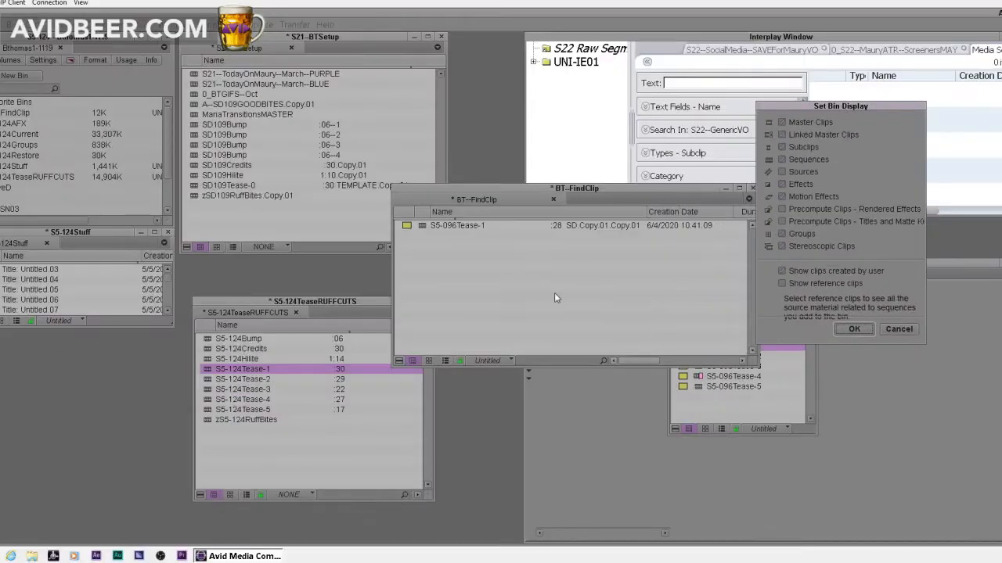
mouse_move(459, 283)
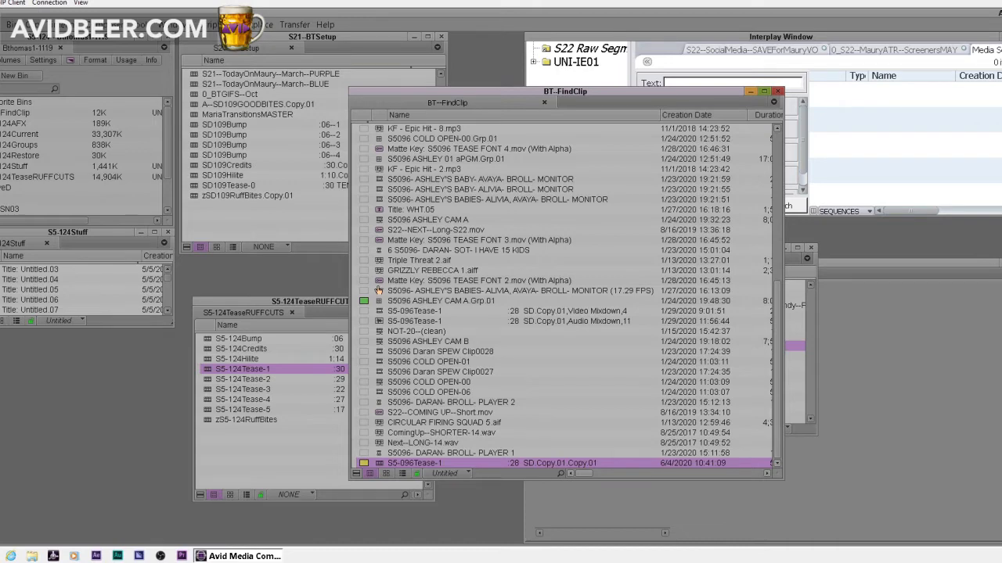
mouse_move(503, 110)
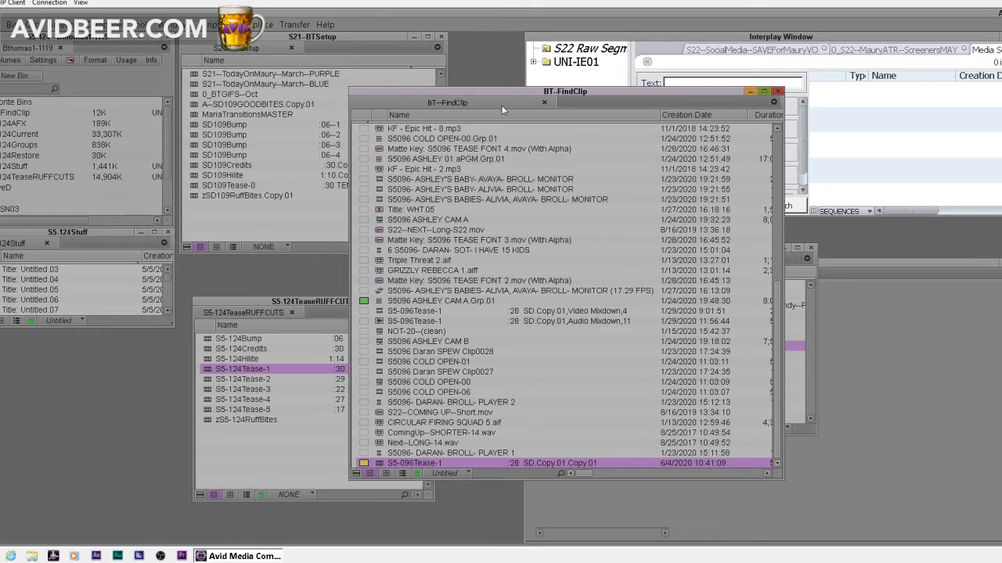
Step: Show the reference clips' Maury_Media (X:) drive with the DRIVE bin view, then return to NONE
left_click_drag(500, 92, 622, 101)
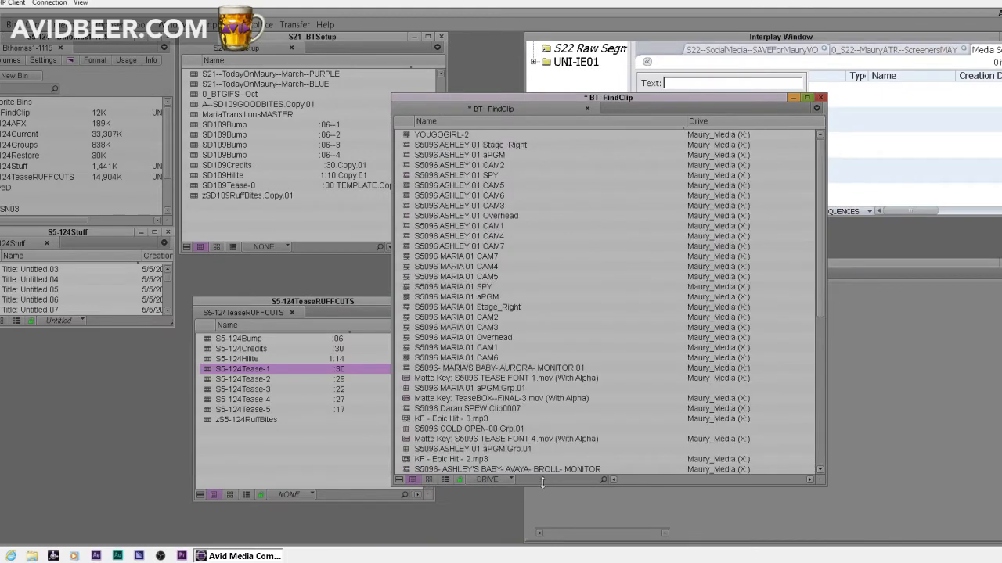
left_click(486, 480)
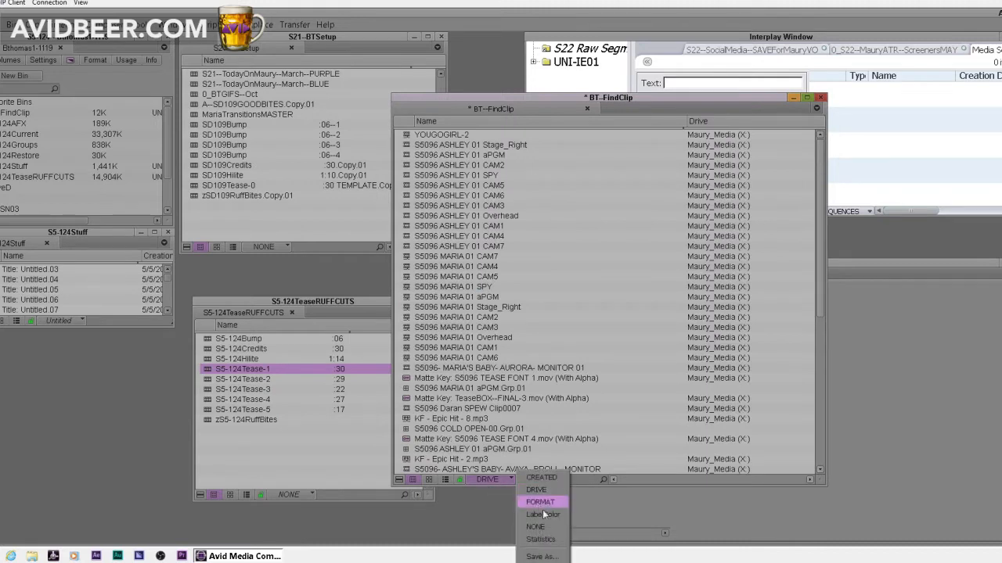
mouse_move(541, 477)
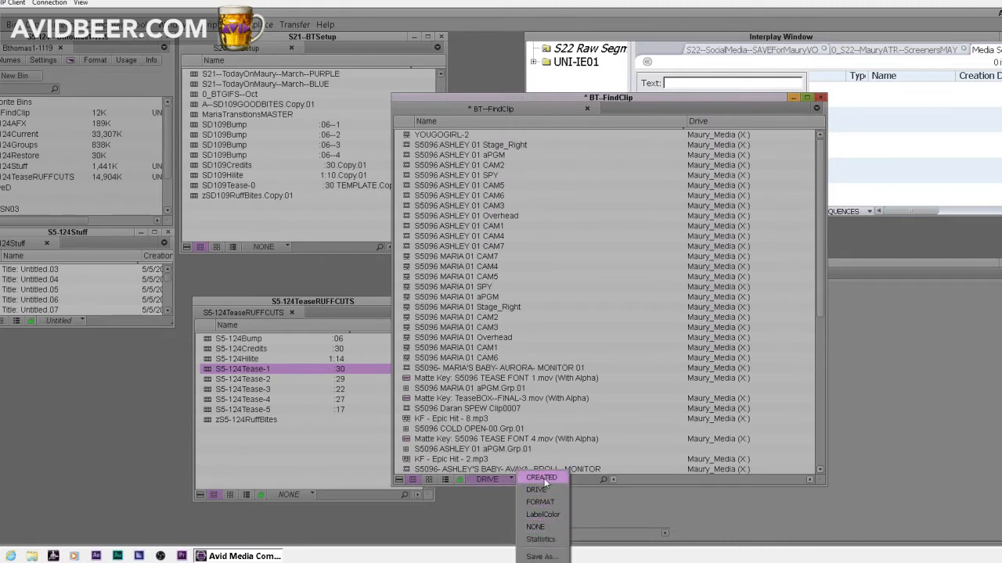
left_click(542, 477)
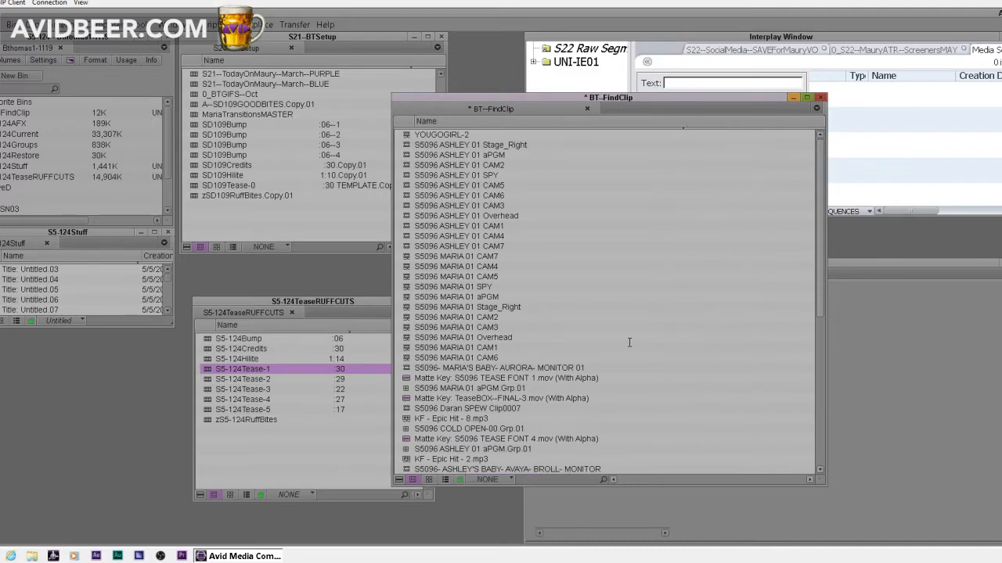
scroll("down", 3)
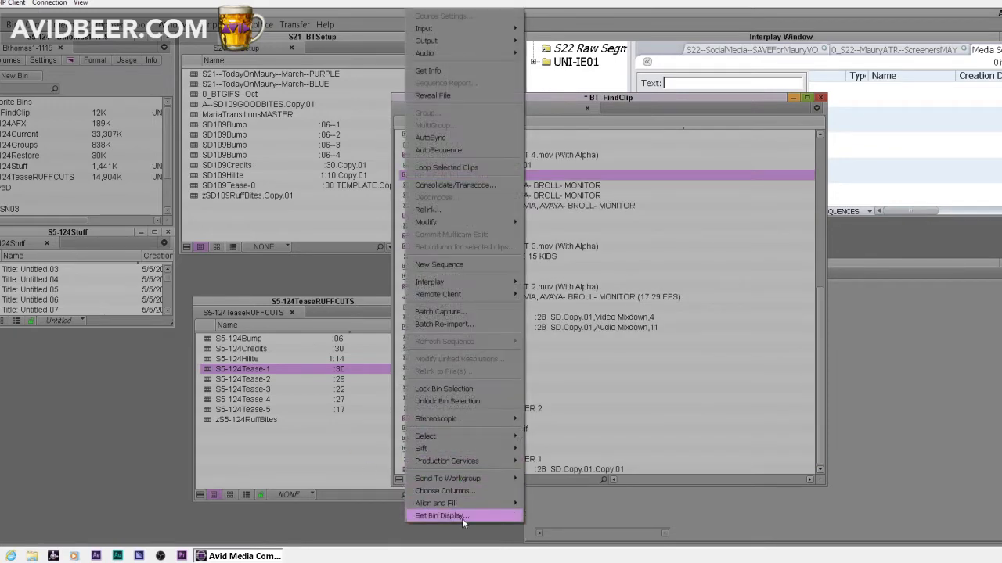
Step: Uncheck Show reference clips so the bin lists only S5-096Tease-1
left_click(440, 515)
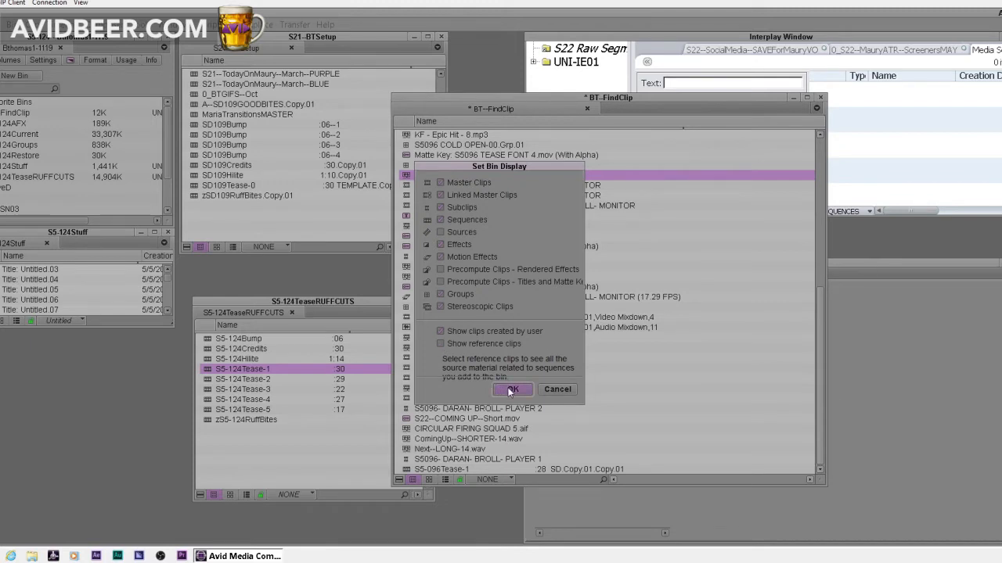
left_click(512, 390)
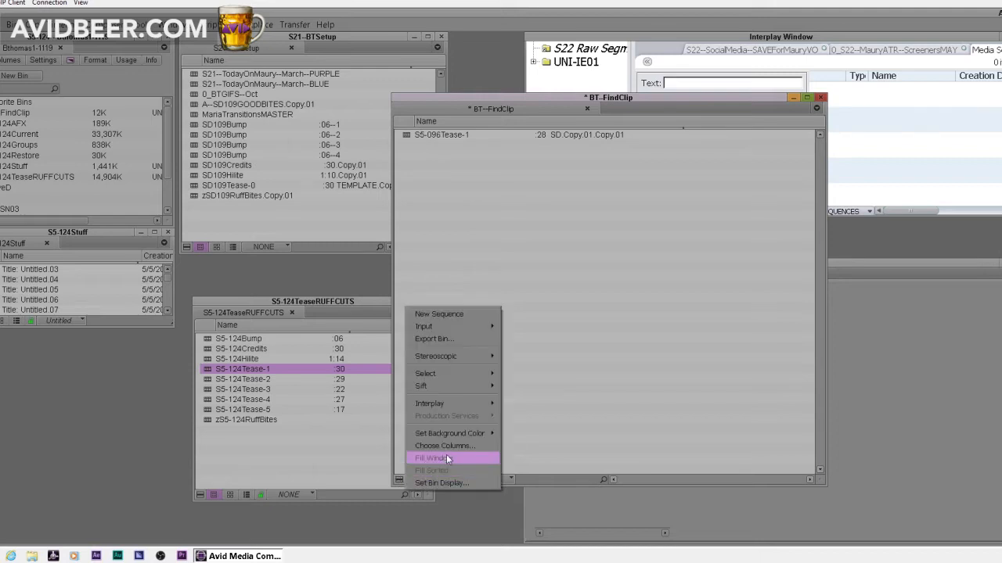
left_click(441, 483)
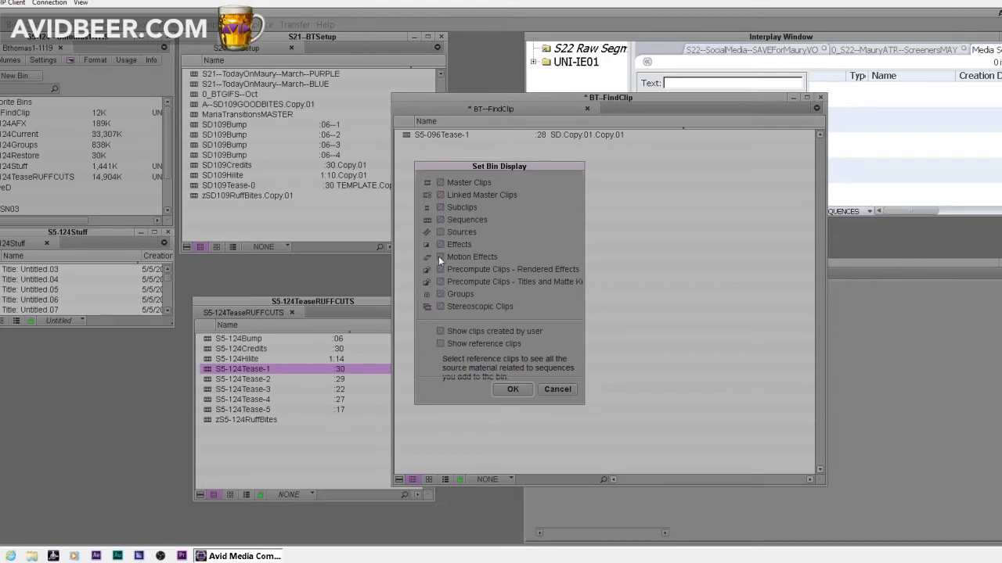
left_click(513, 389)
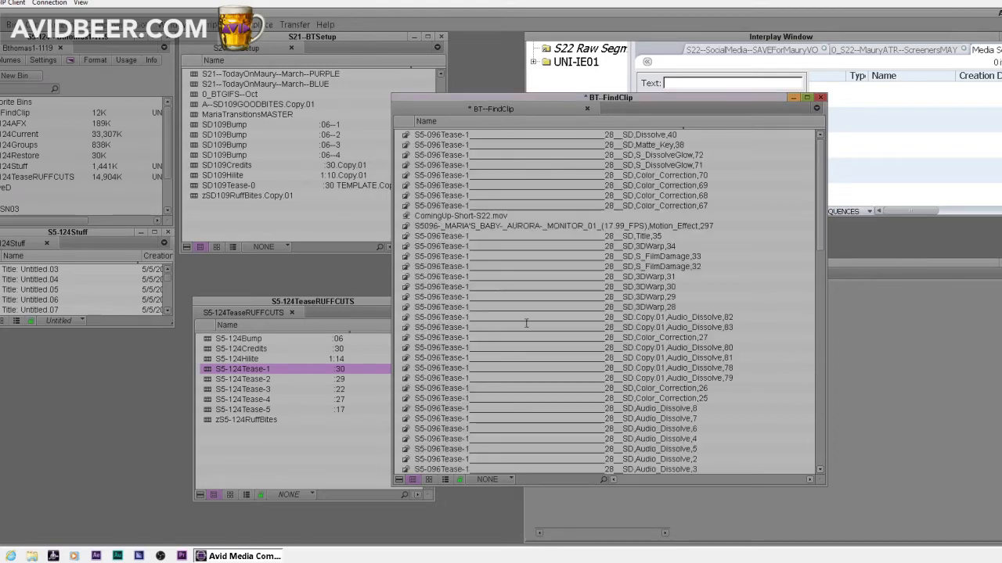
scroll("down", 3)
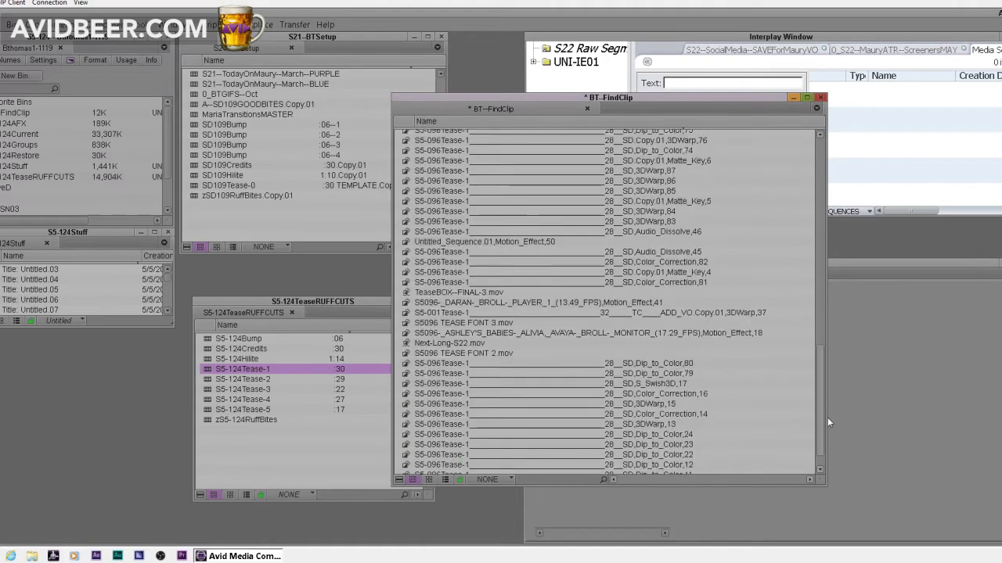
scroll("down", 3)
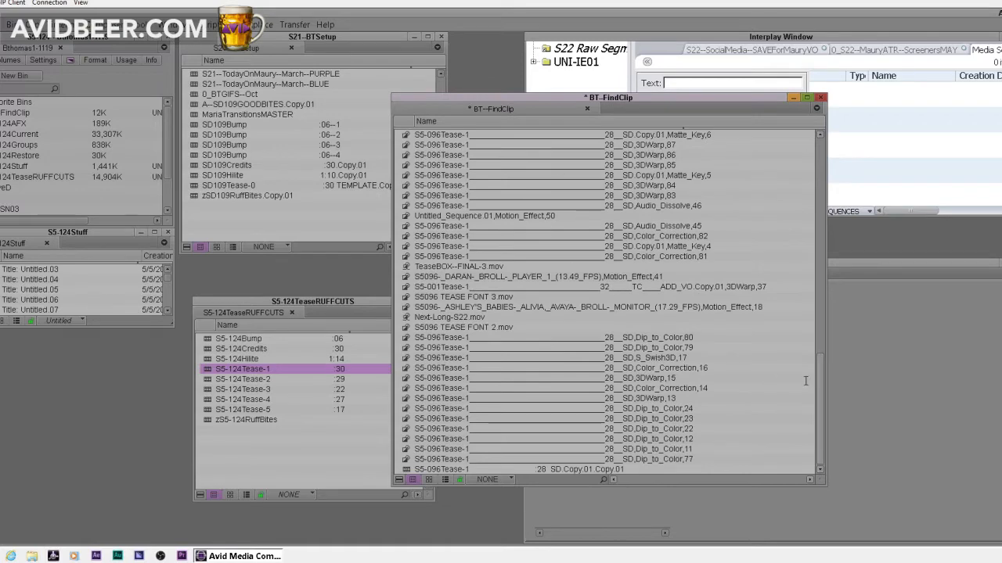
scroll("down", 3)
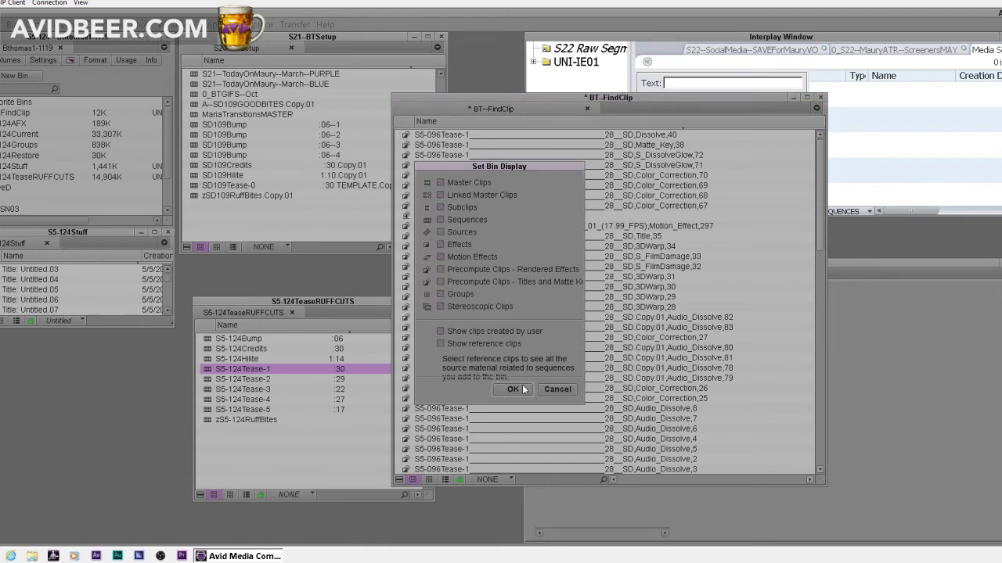
left_click(512, 390)
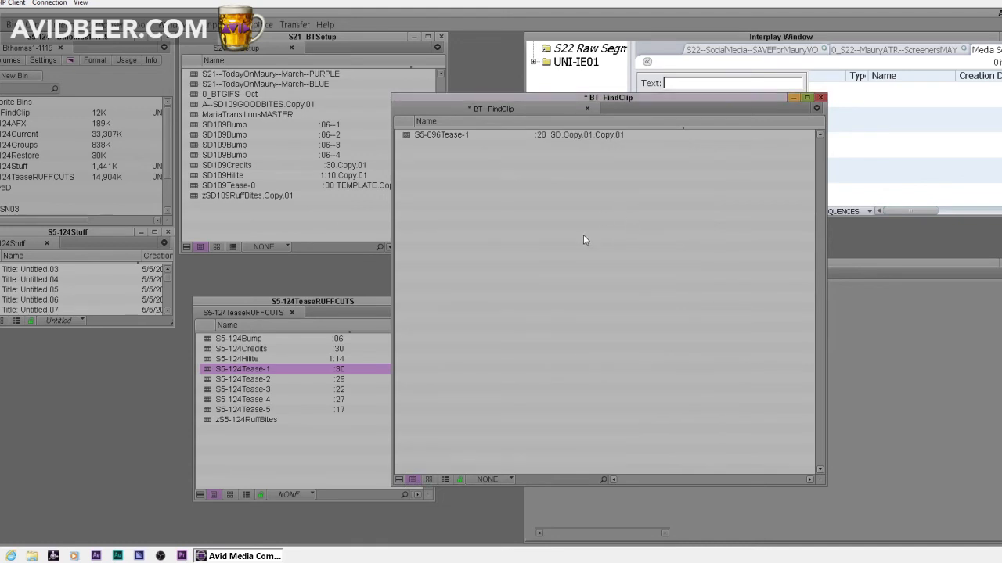